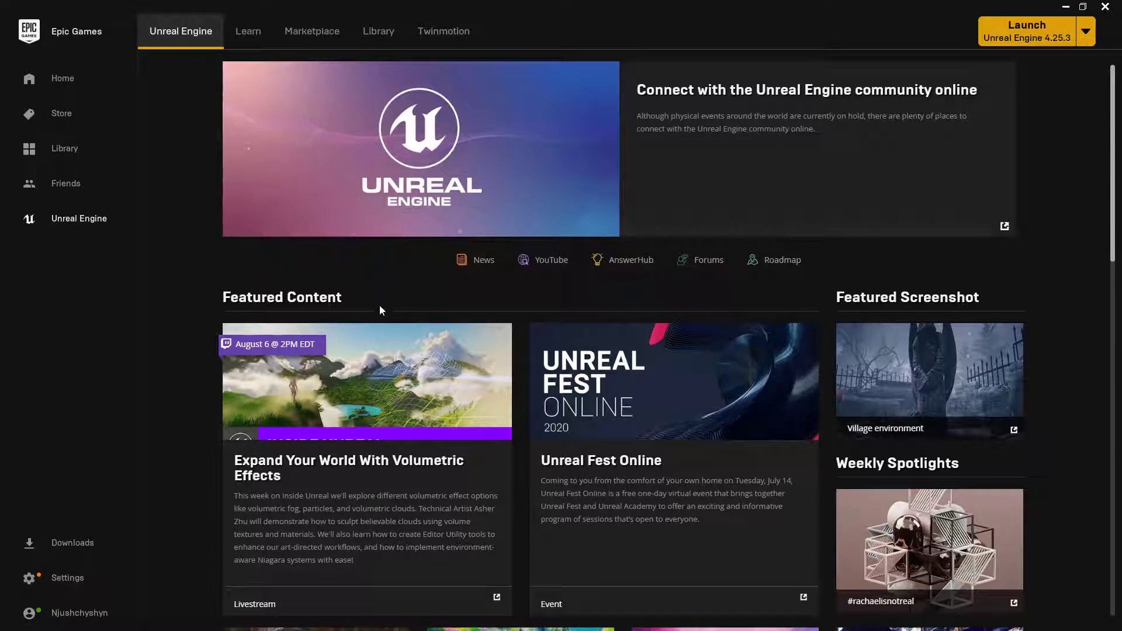
mouse_move(383, 325)
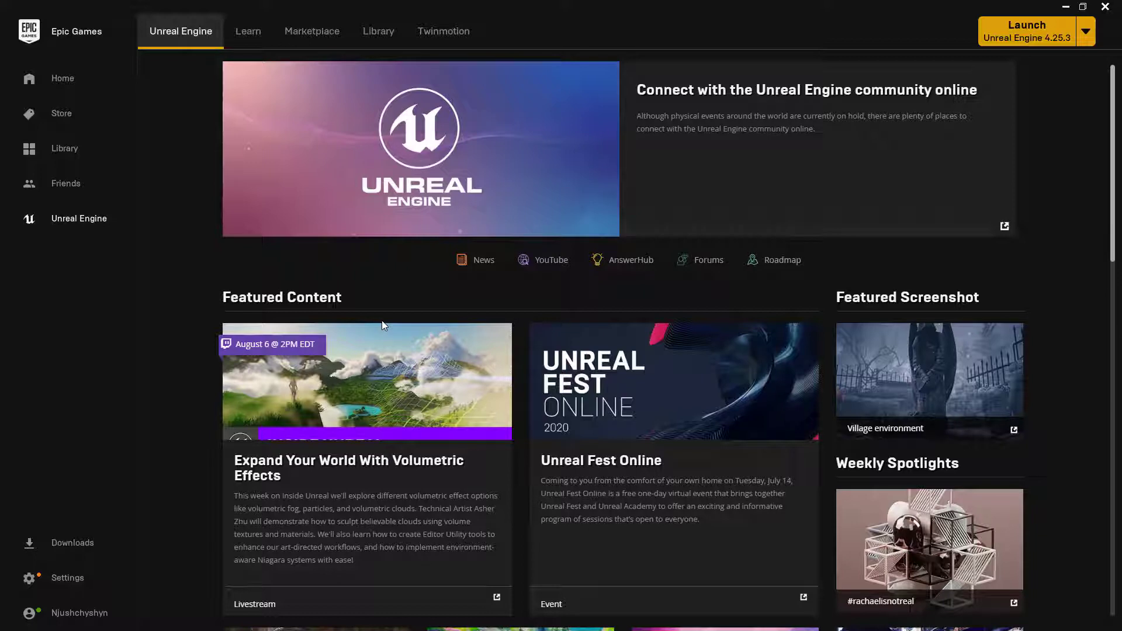
mouse_move(481, 318)
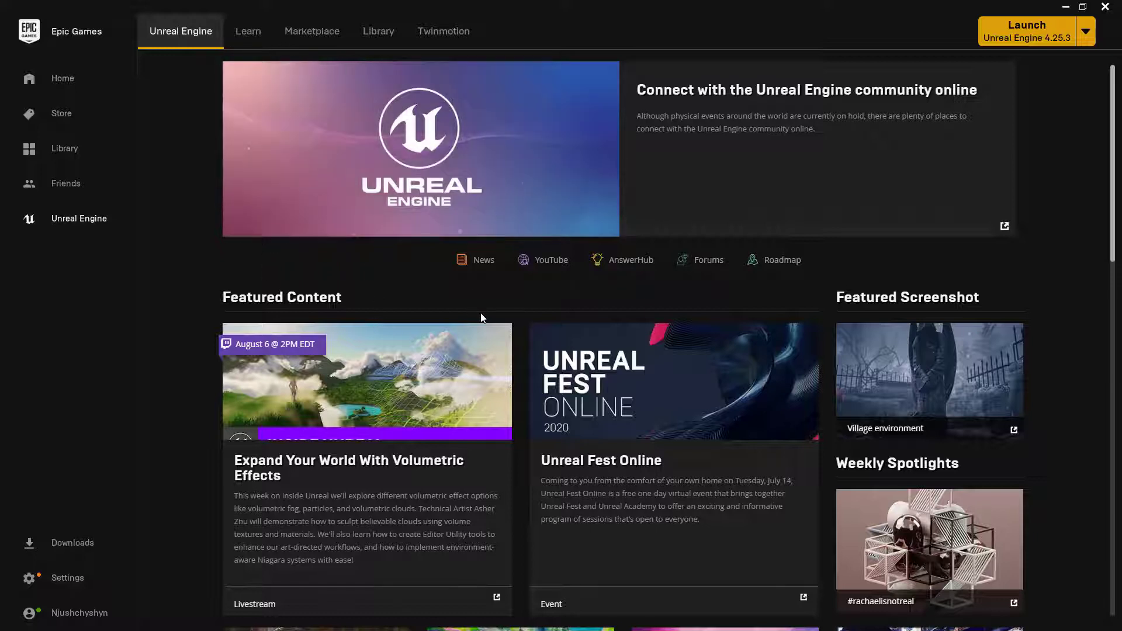
mouse_move(538, 300)
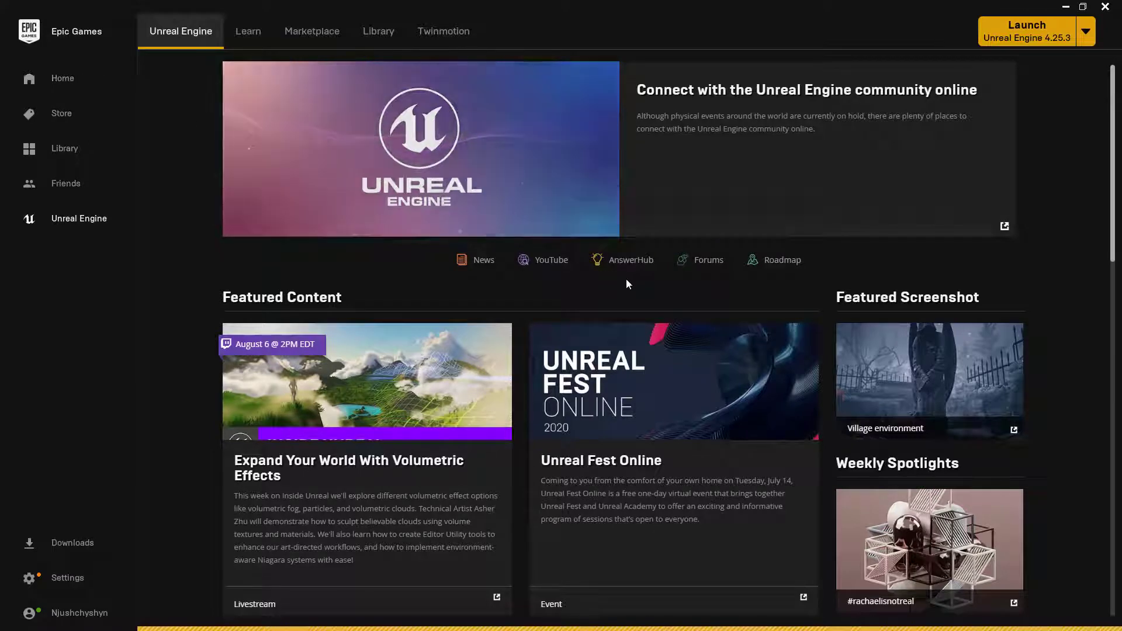
Step: Browse the Epic Games home feed, then return to the Unreal Engine section
click(62, 79)
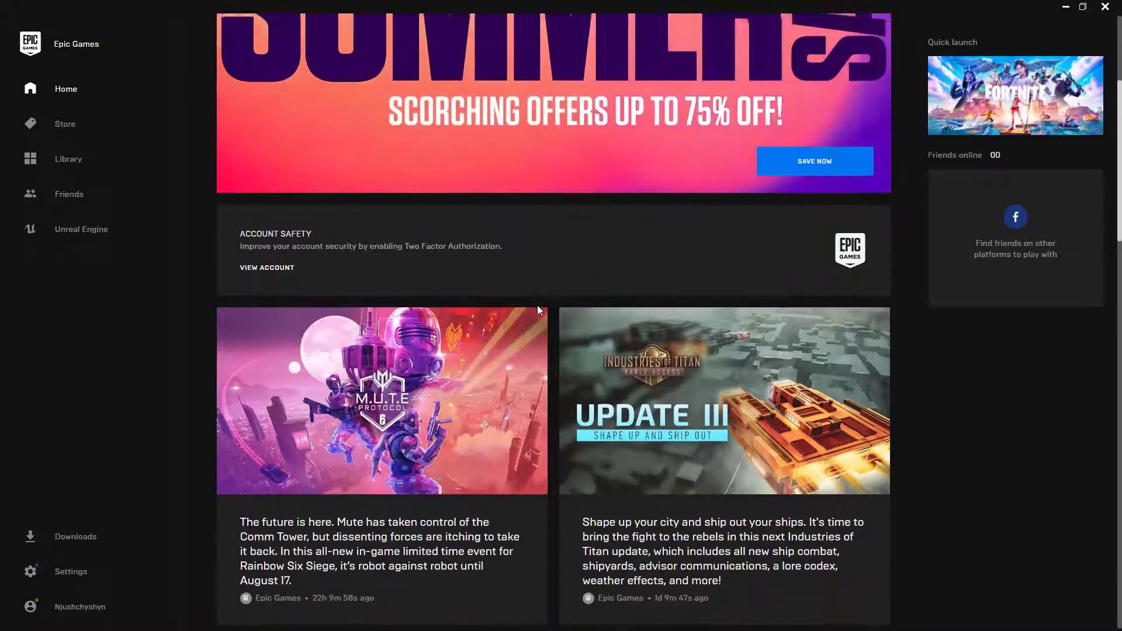
scroll(down, 3)
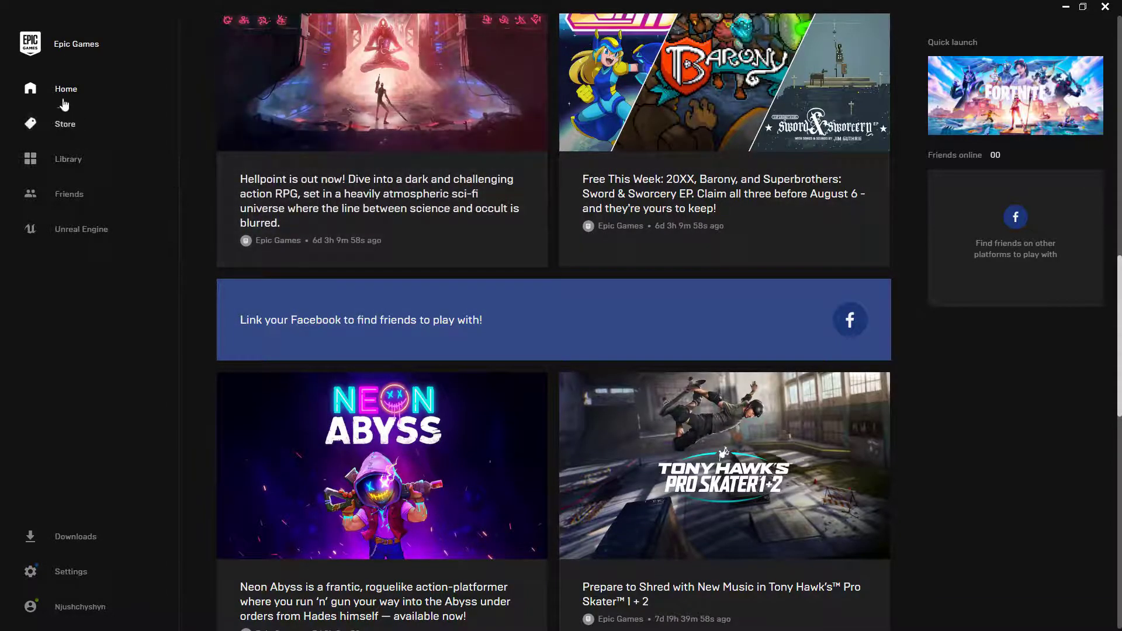
mouse_move(70, 237)
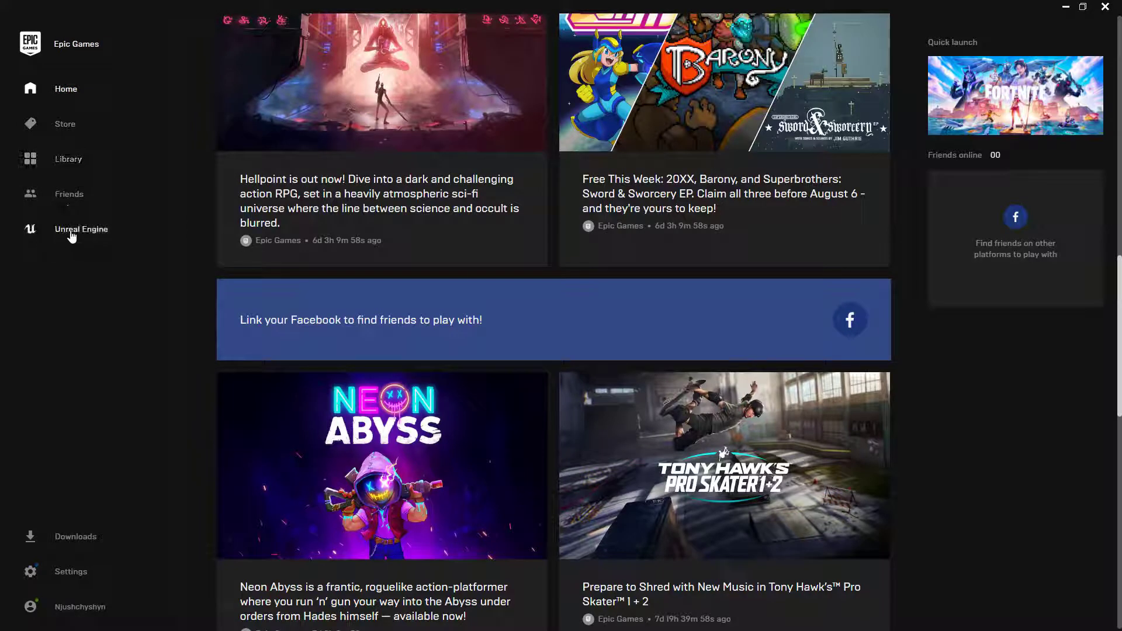
click(81, 229)
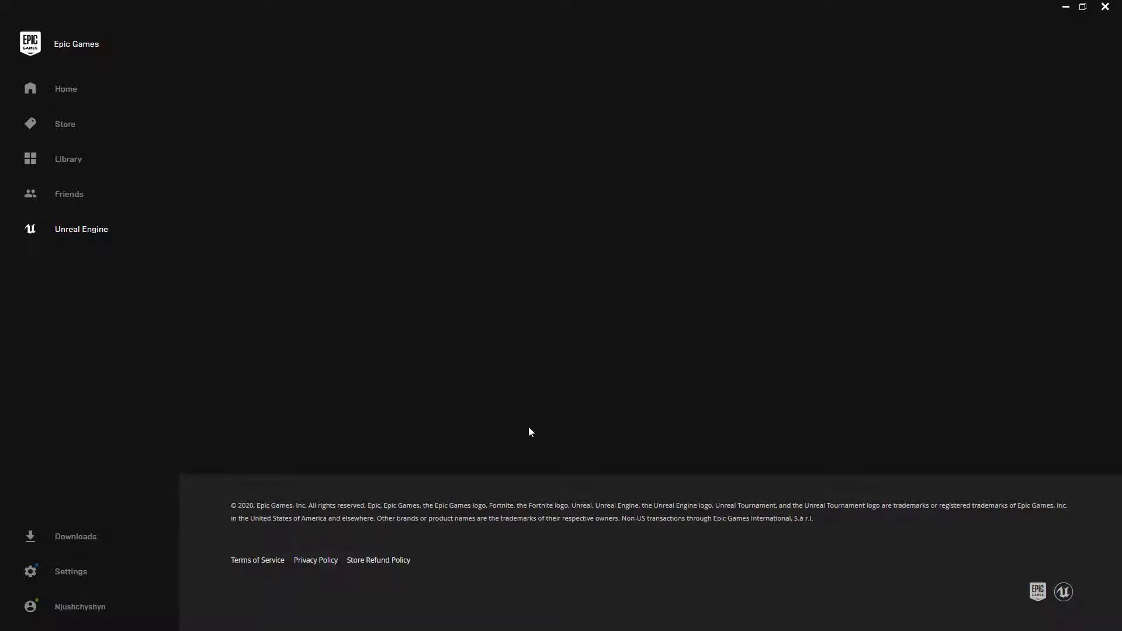
click(81, 230)
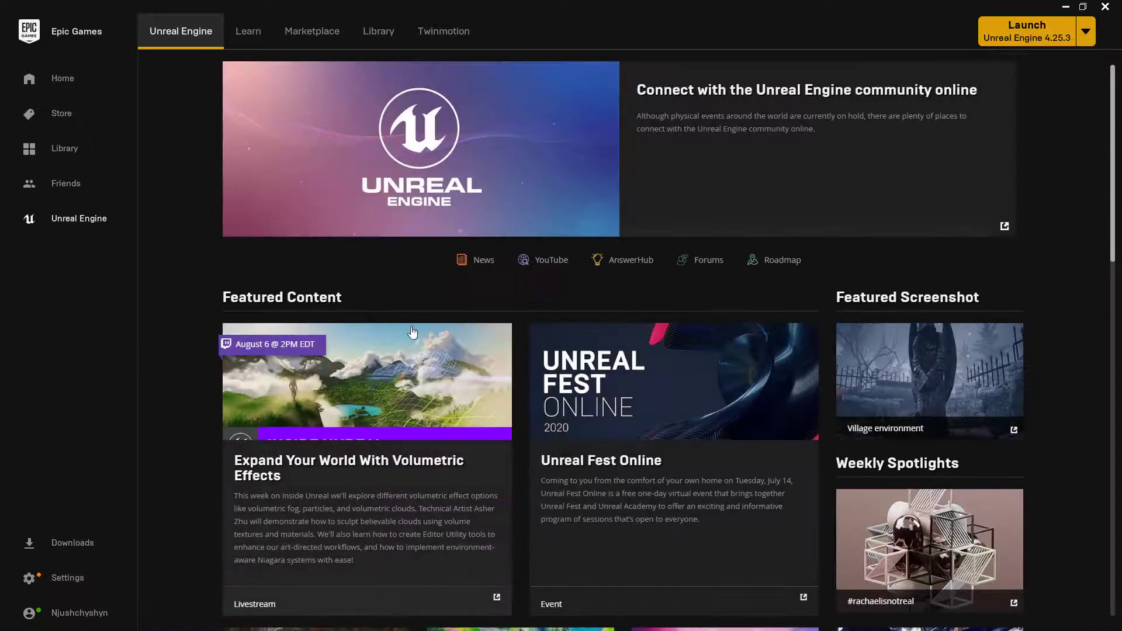
scroll(down, 3)
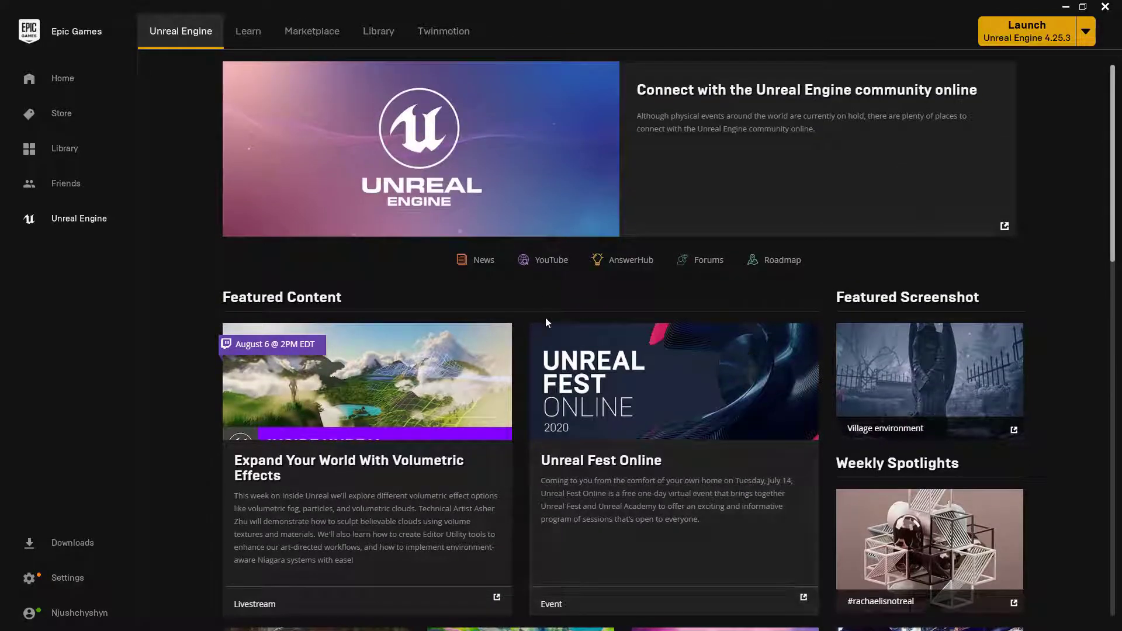
mouse_move(248, 31)
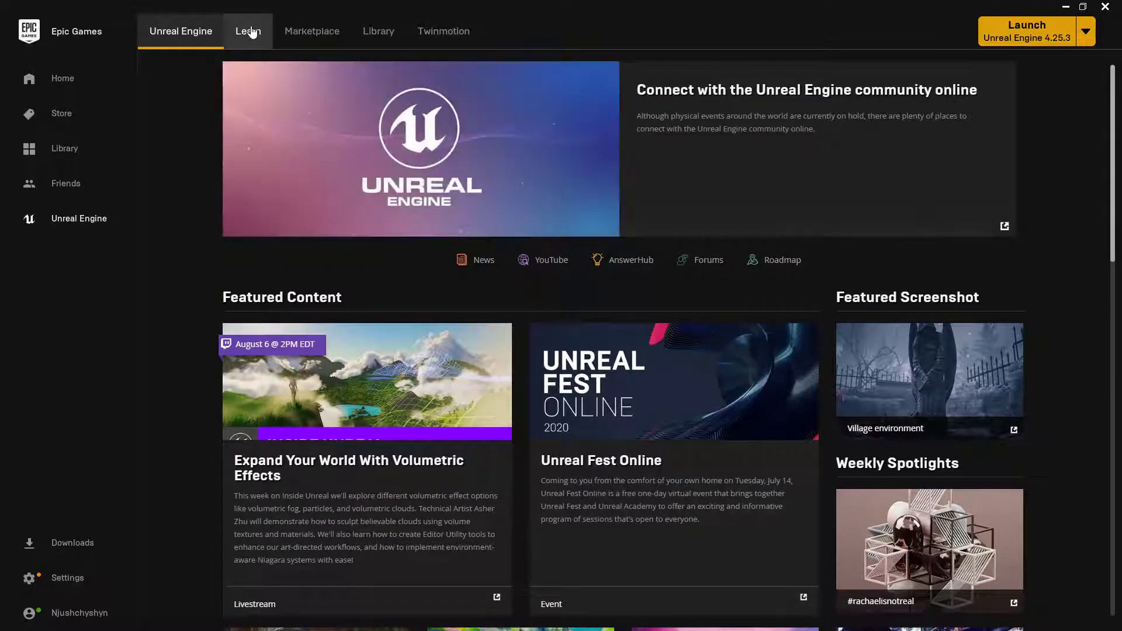
Step: Show the Unreal Engine Learn page and scroll to the Engine Feature Samples with Virtual Studio
click(248, 31)
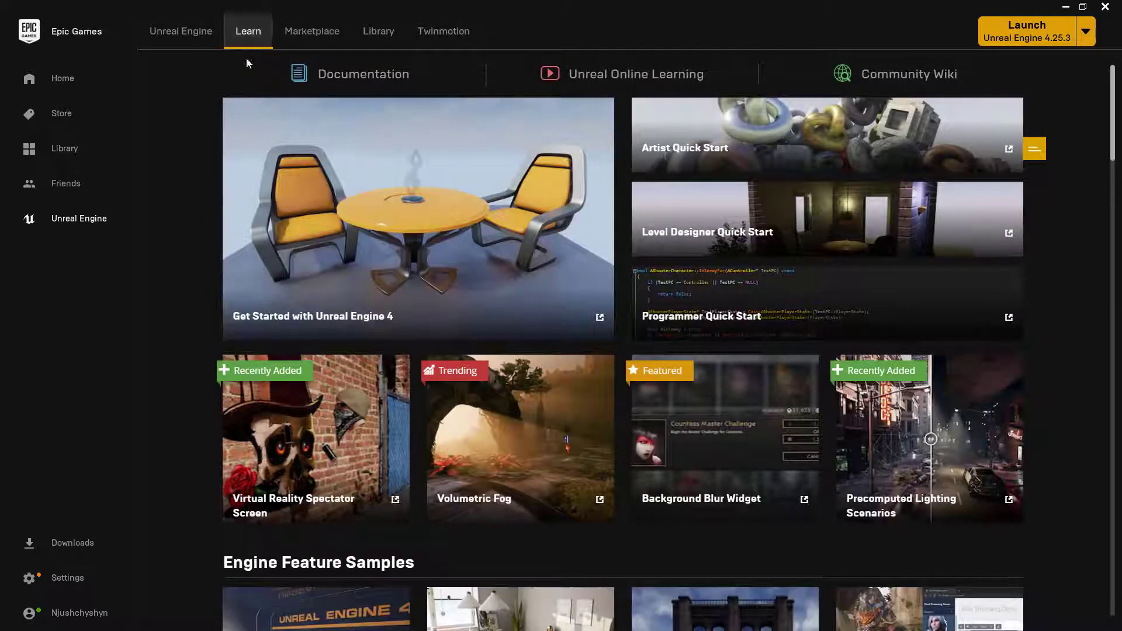
scroll(down, 3)
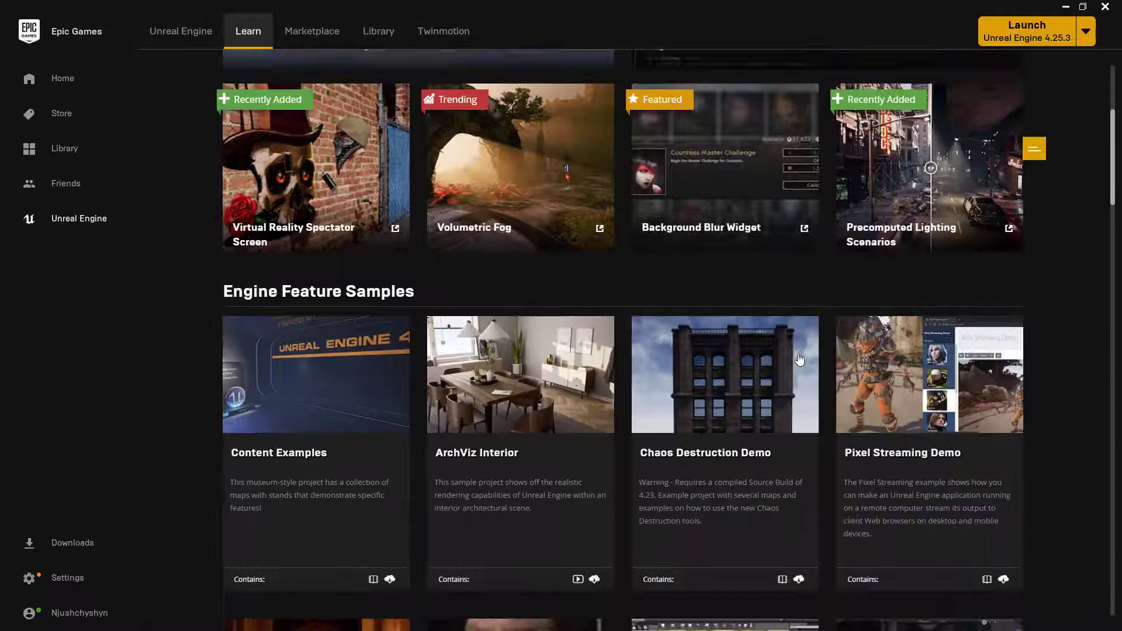
scroll(down, 3)
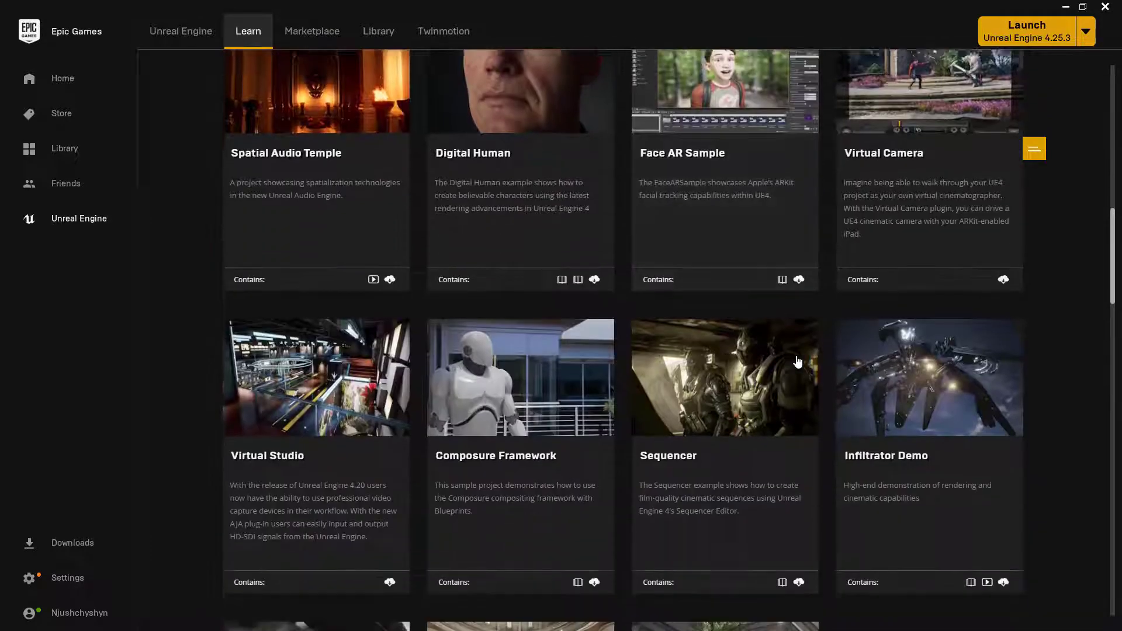
scroll(down, 3)
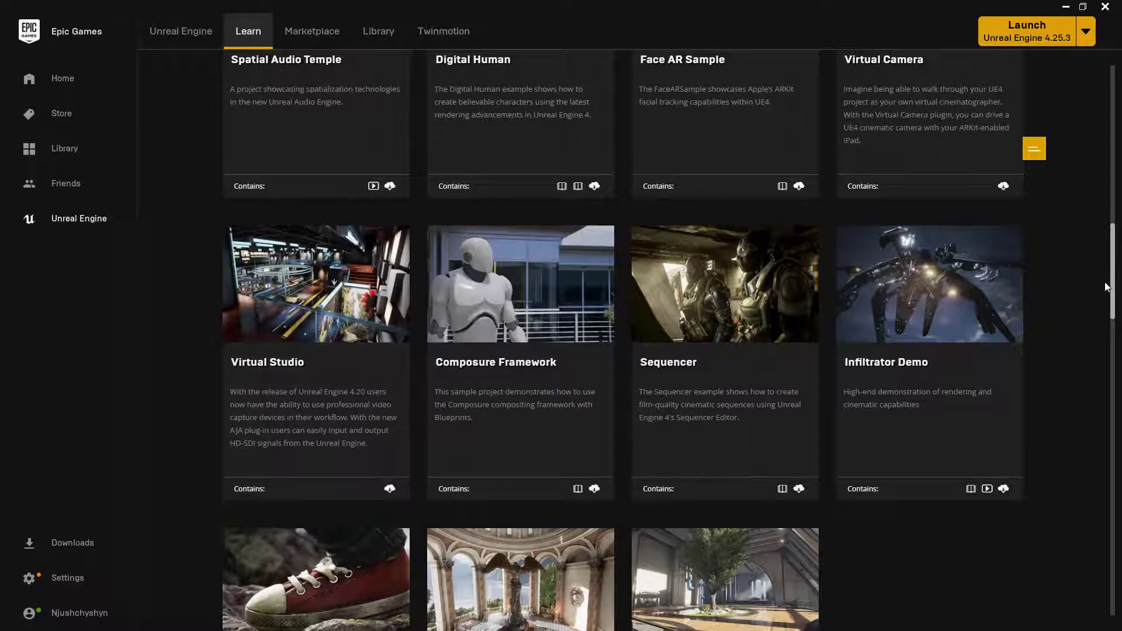
mouse_move(277, 323)
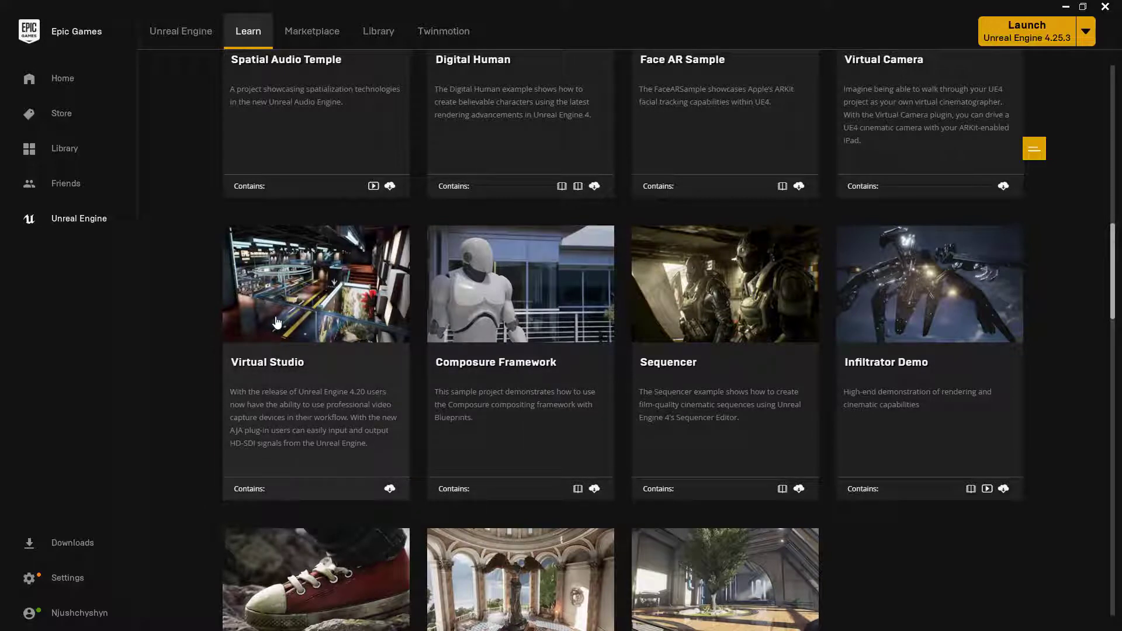
mouse_move(331, 295)
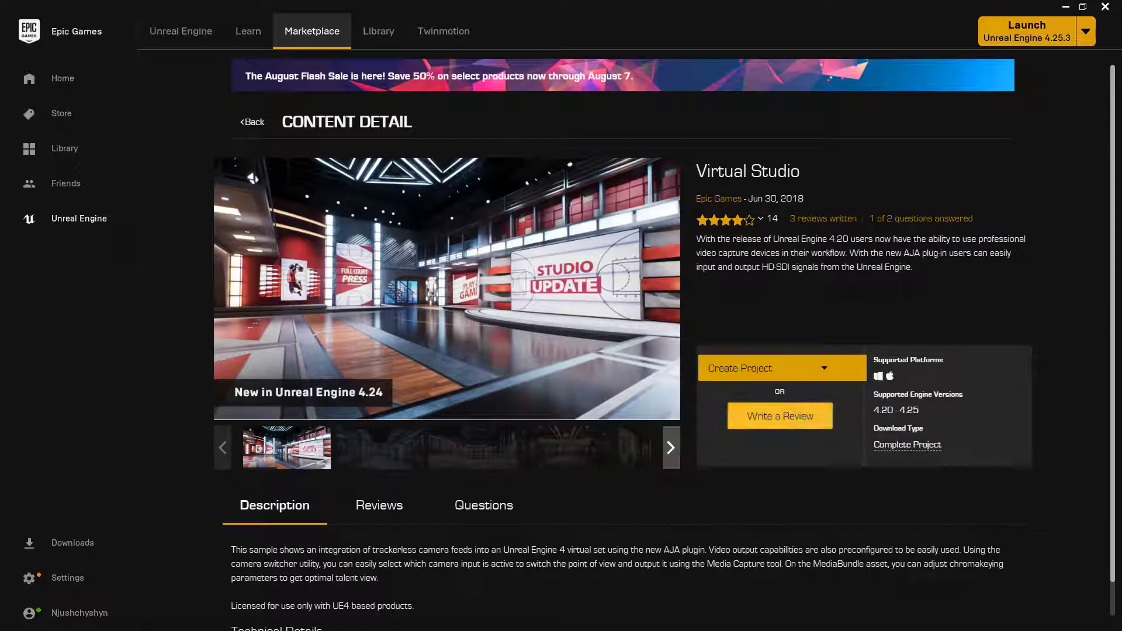
mouse_move(780, 416)
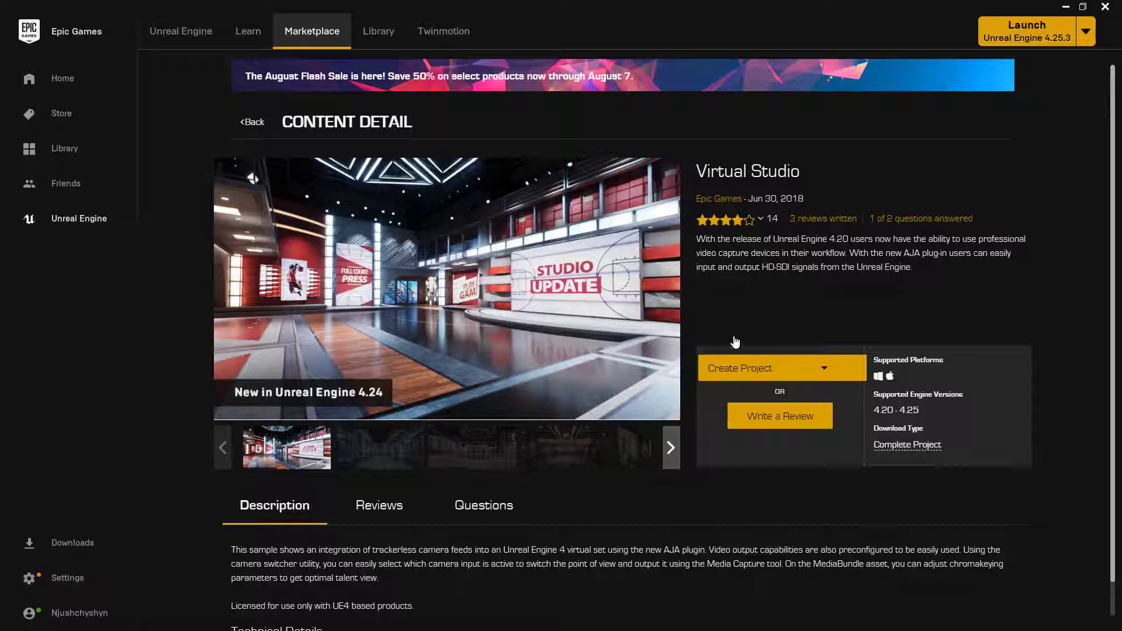
mouse_move(558, 309)
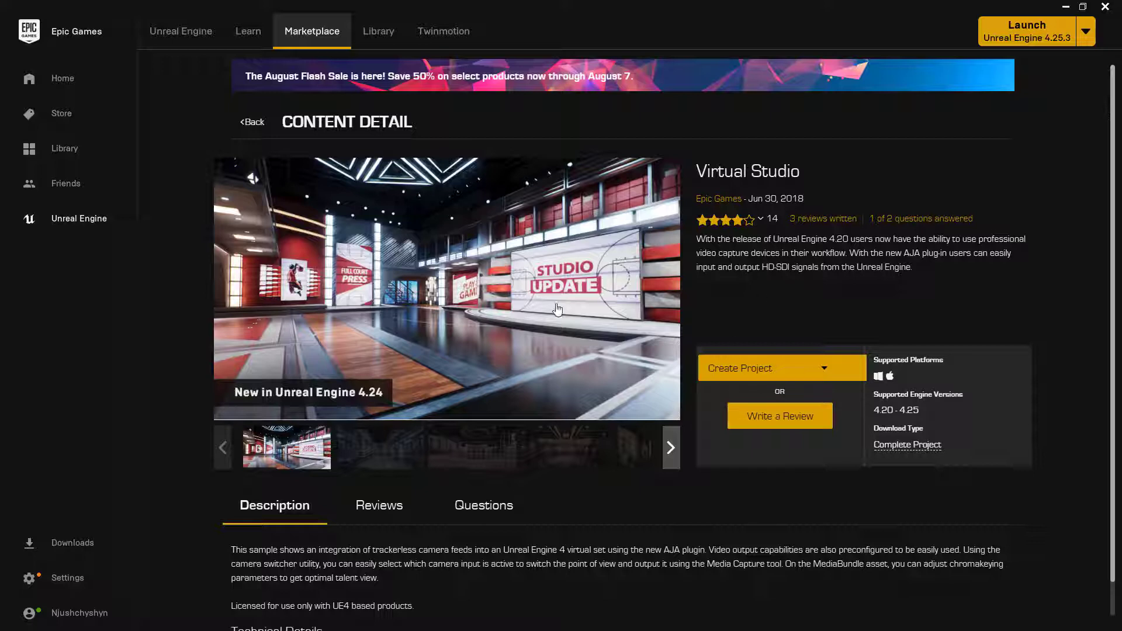
mouse_move(837, 329)
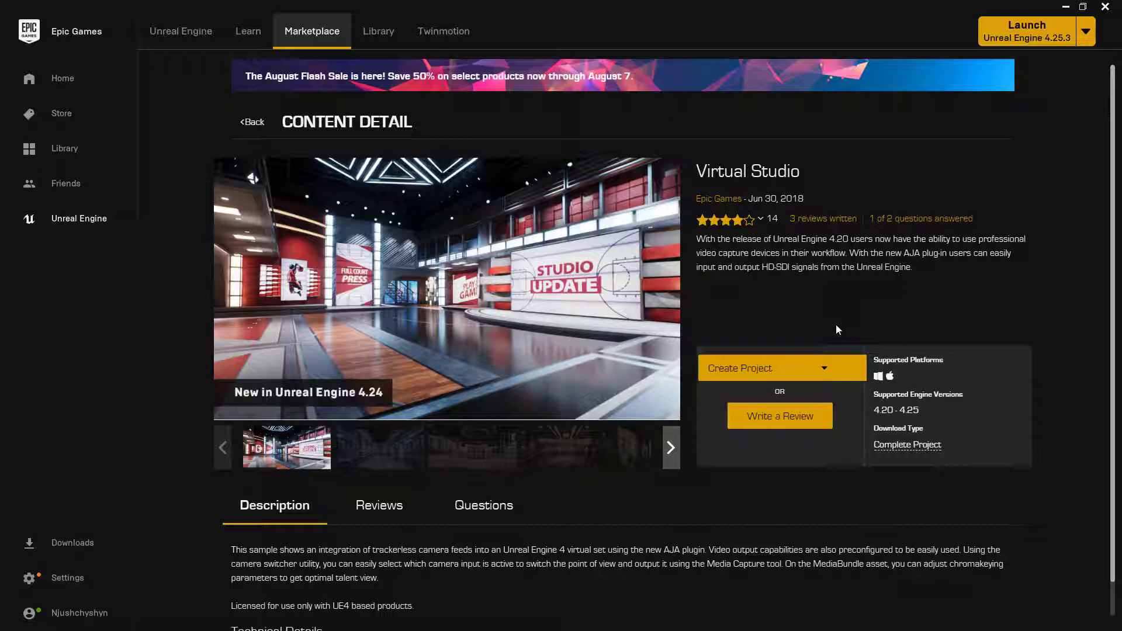